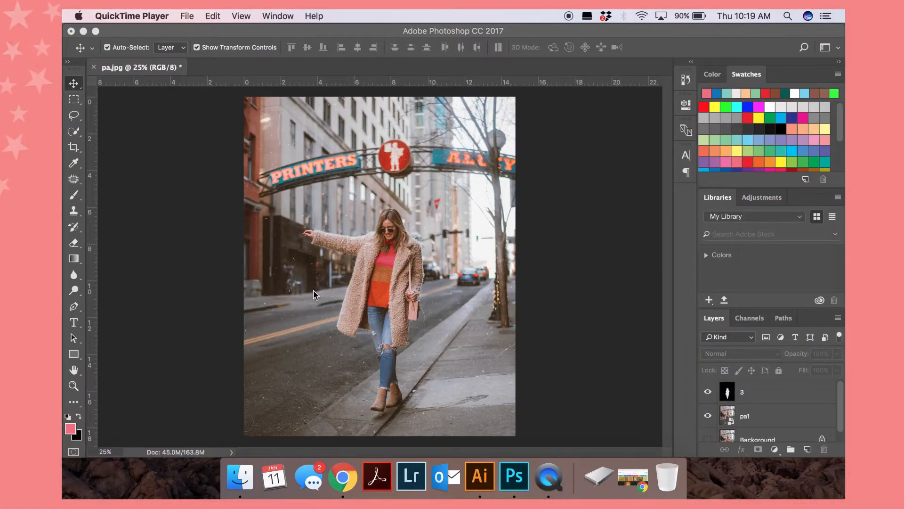
mouse_move(439, 355)
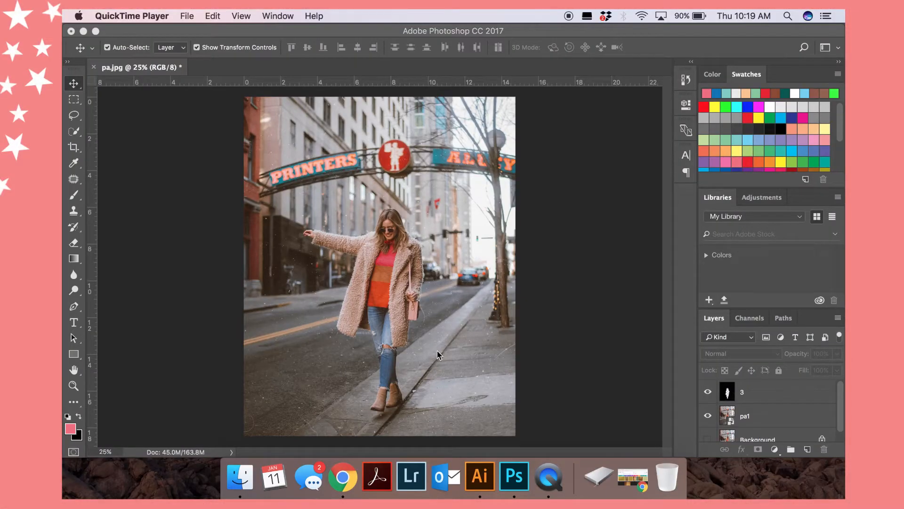
Search Google Images for 'star', preview the gold star result, and return to Photoshop
click(344, 476)
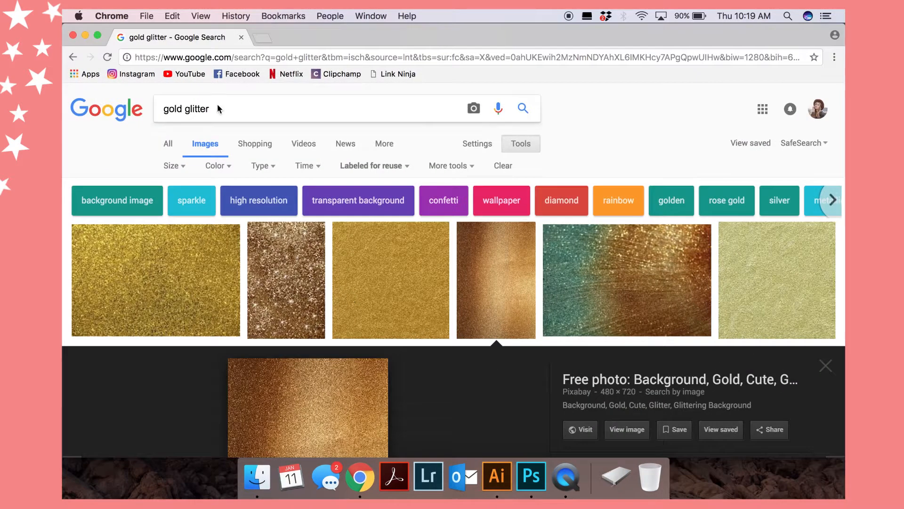
text(star)
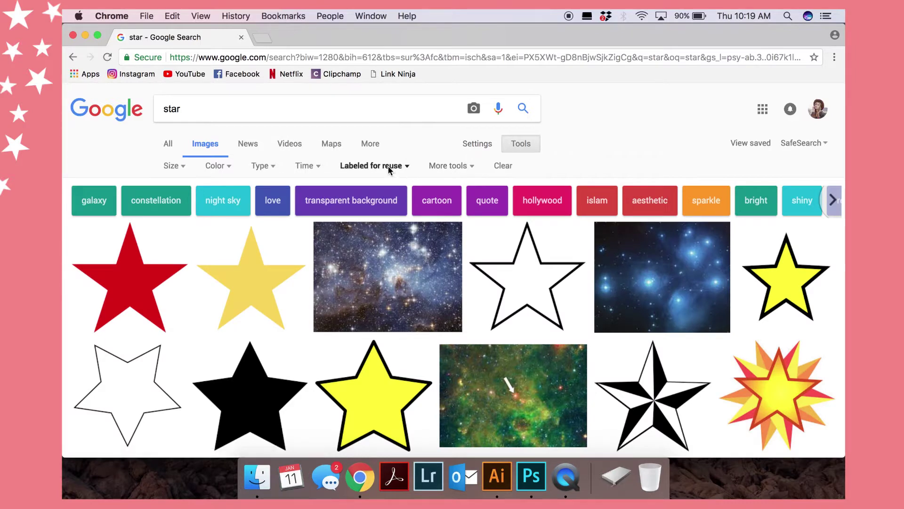
click(371, 165)
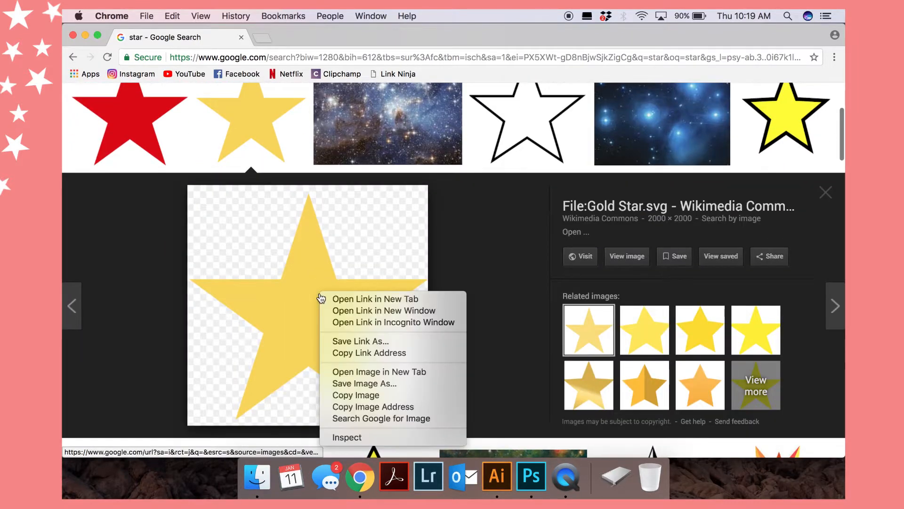
mouse_move(522, 476)
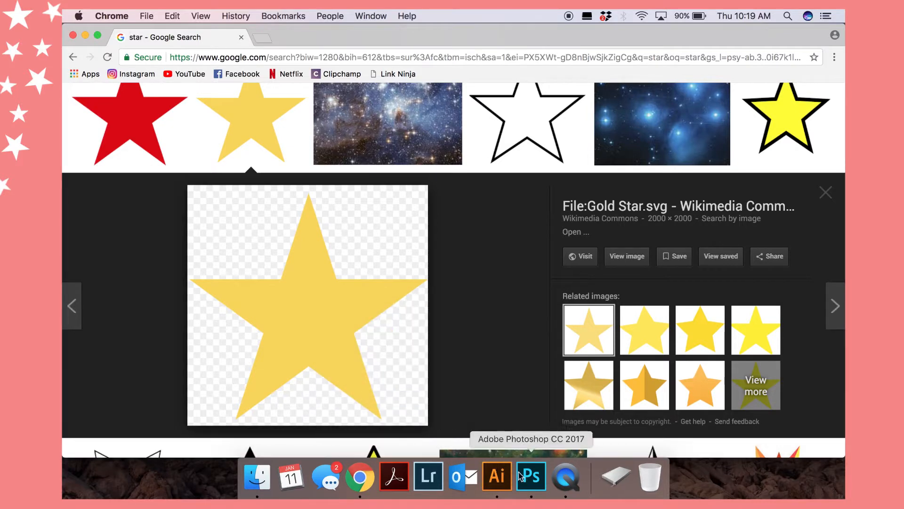
click(531, 476)
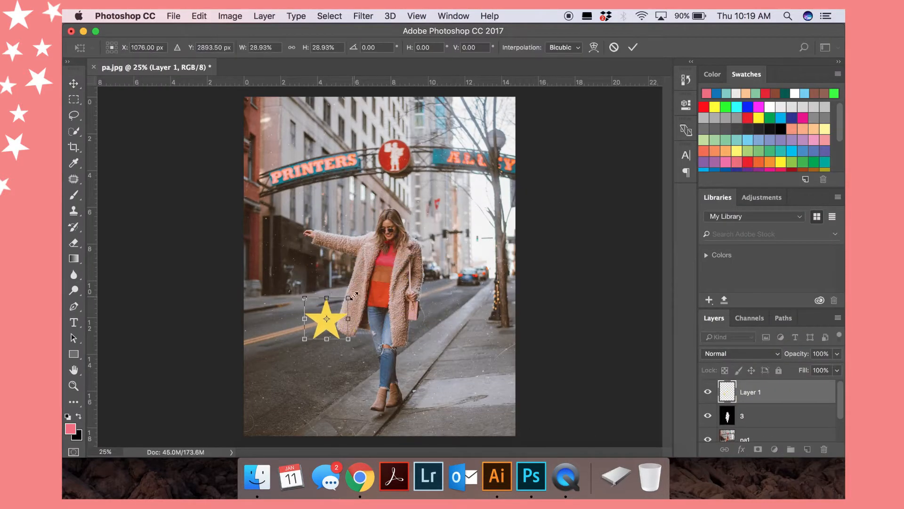
Shrink the pasted gold star into the upper-left building corner and lower its opacity
drag(326, 318, 303, 179)
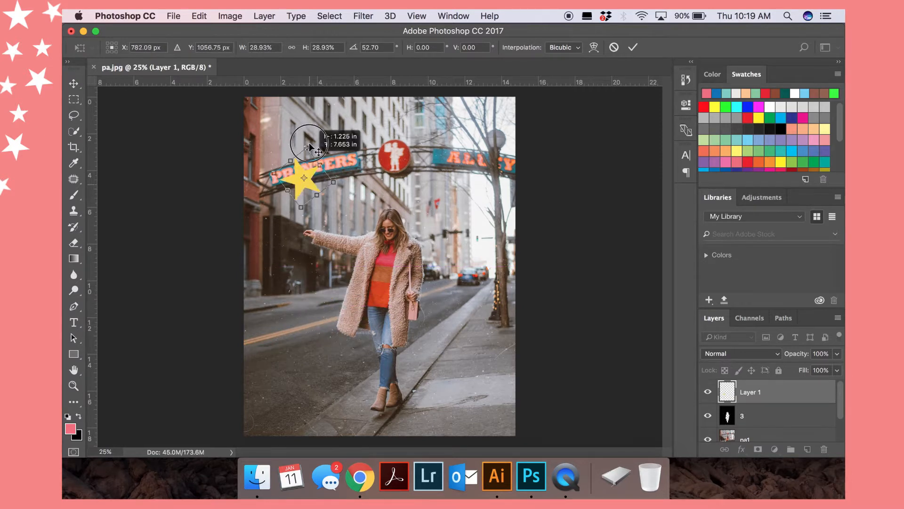
drag(311, 145, 278, 131)
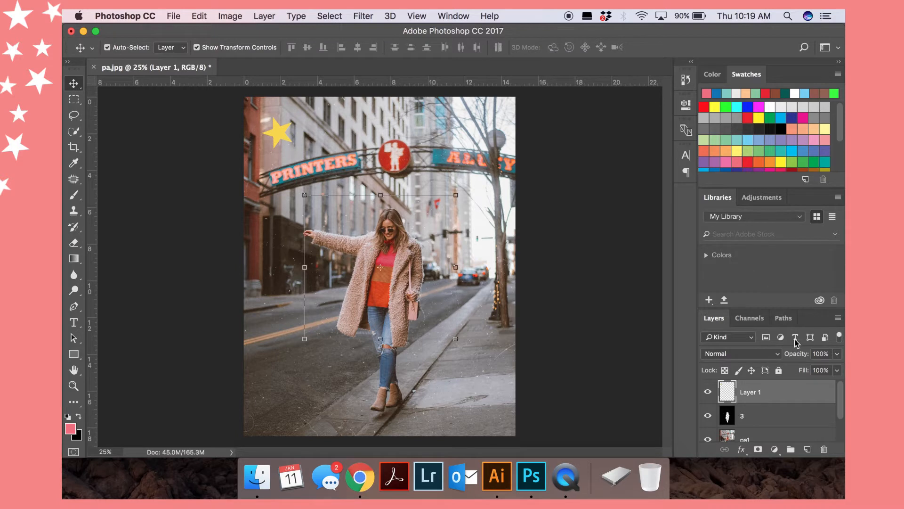
mouse_move(844, 362)
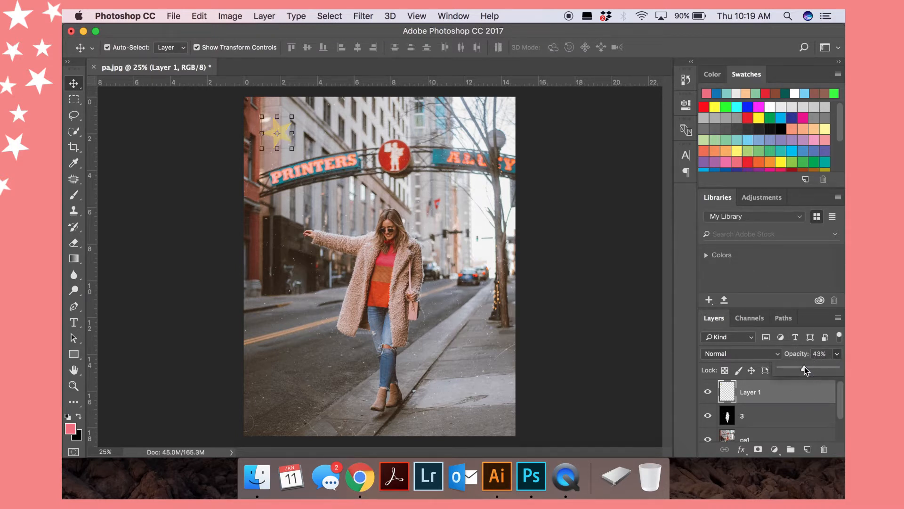
drag(804, 367, 821, 368)
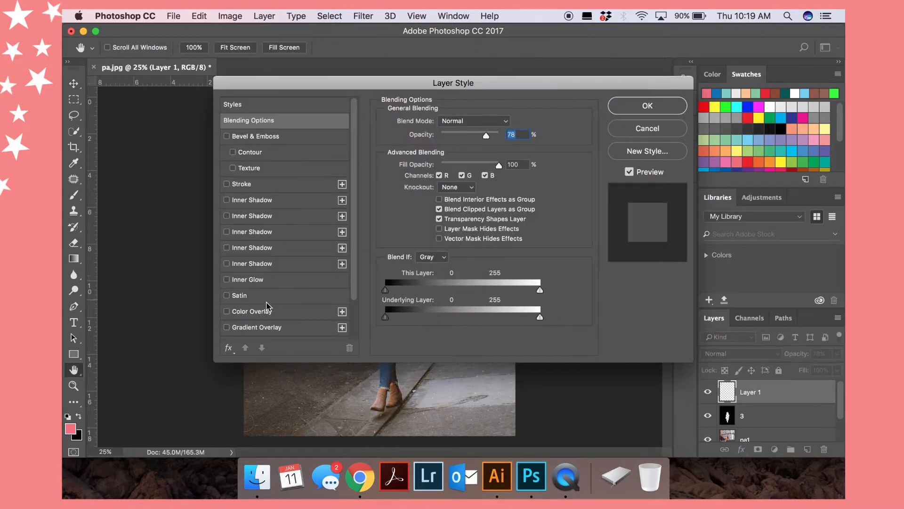
Add a Color Overlay to the star with pink sampled from the woman's sweater
drag(453, 82, 604, 69)
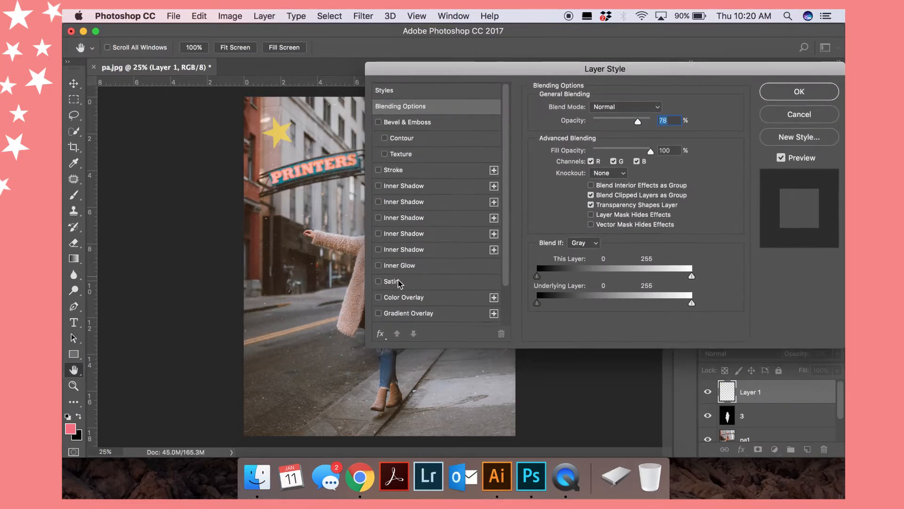
click(379, 298)
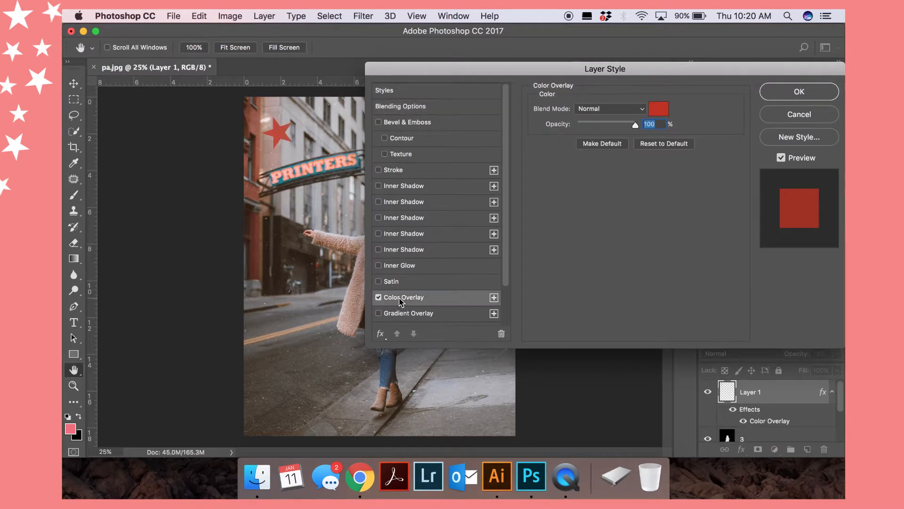
click(658, 109)
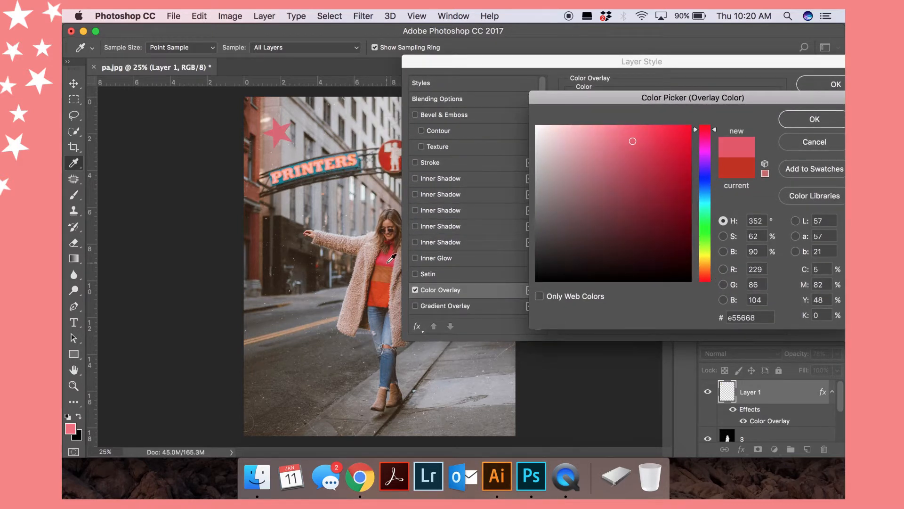
drag(704, 133, 704, 179)
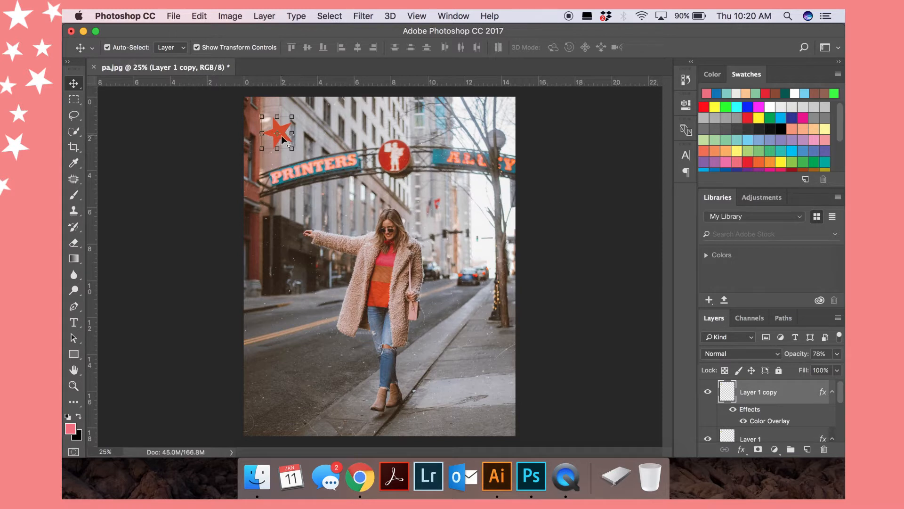
Place a star copy above the red sign, erase its overlap, and lower its opacity
drag(283, 133, 343, 124)
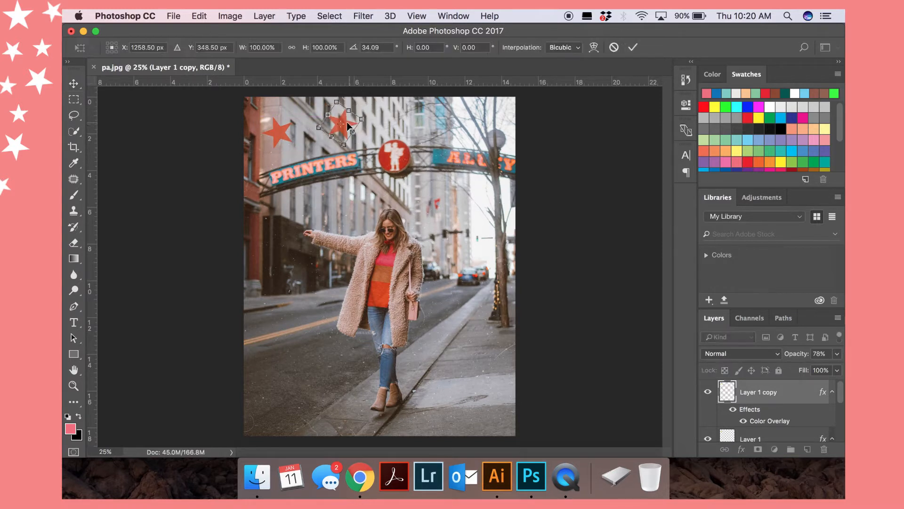
drag(341, 123, 396, 141)
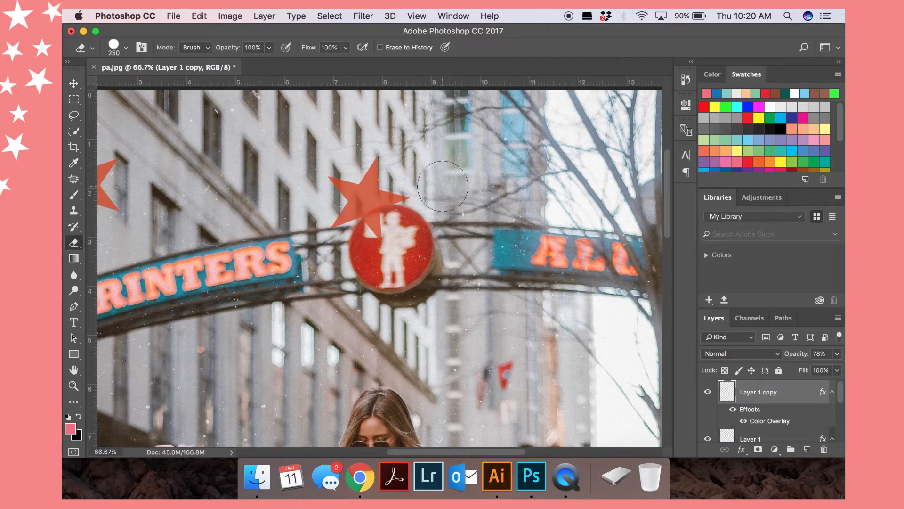
drag(444, 186, 381, 230)
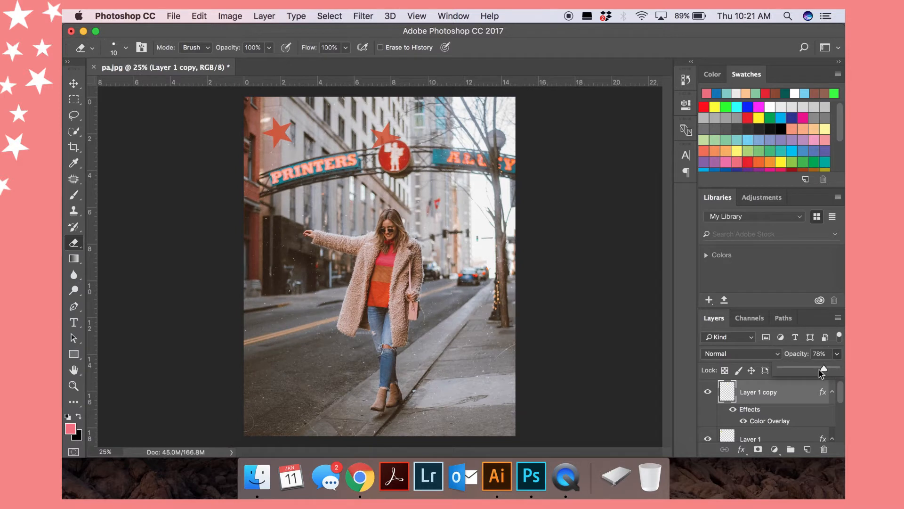
drag(824, 370, 812, 370)
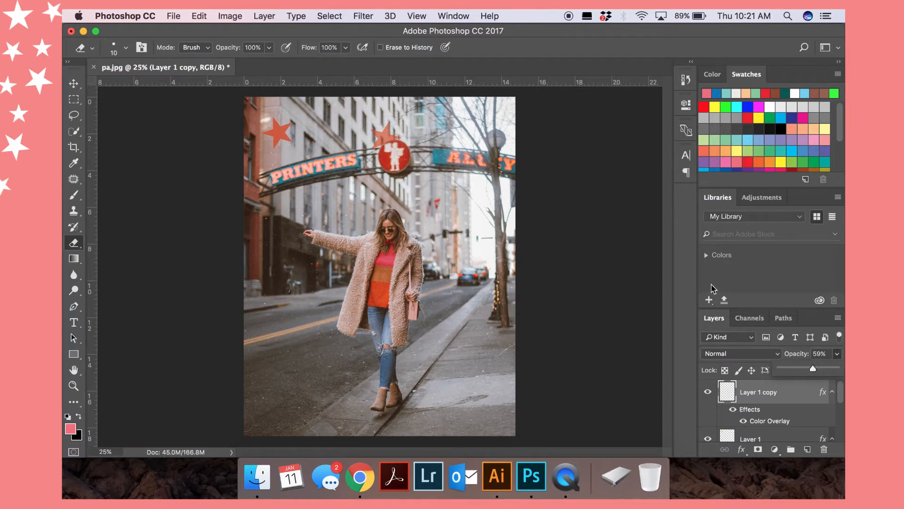
click(74, 83)
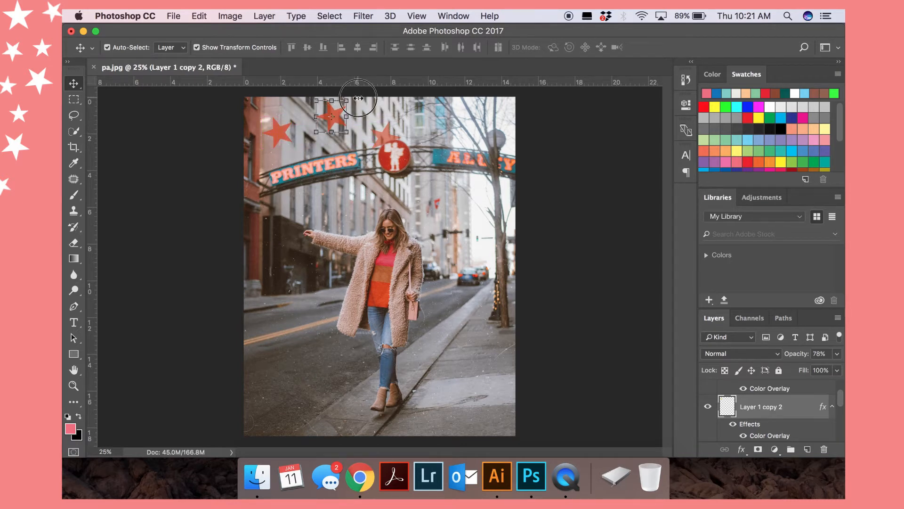
Nudge the third pink star to the top edge, between the first star and the sign
drag(356, 95, 332, 115)
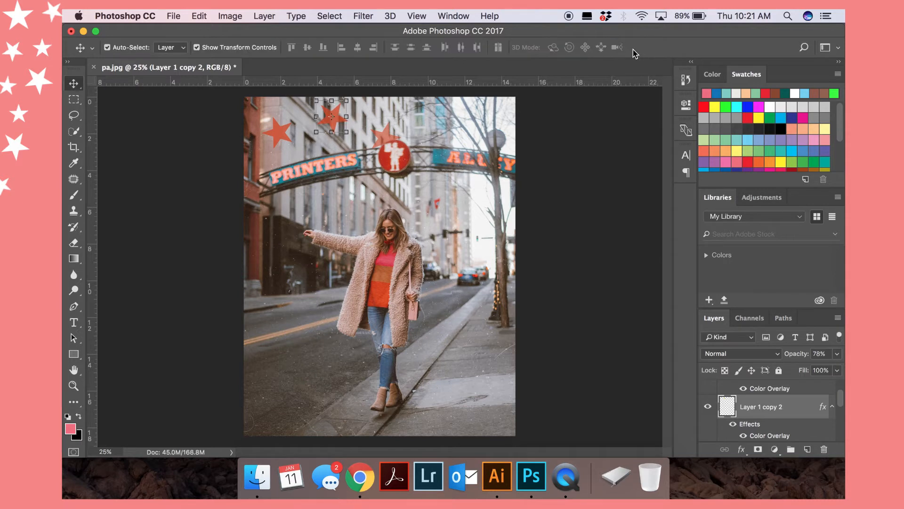
mouse_move(599, 167)
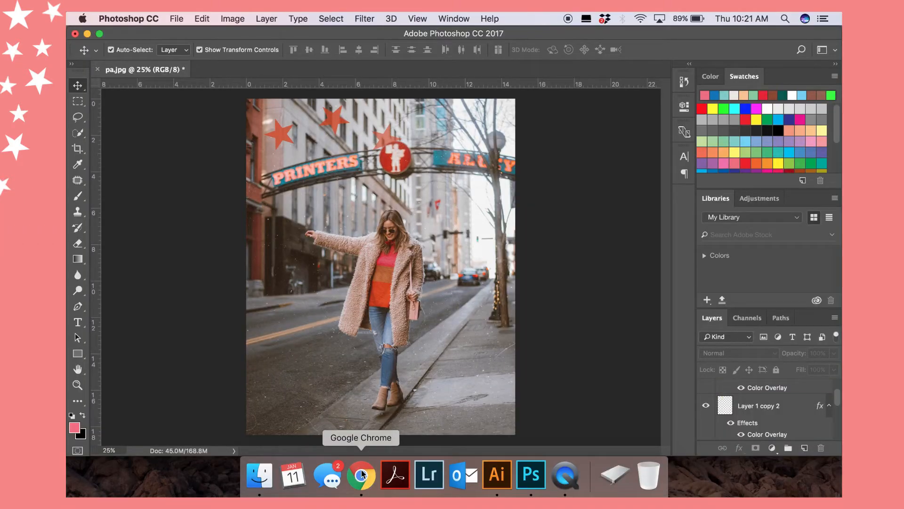
Search Google Images for 'gold glitter' filtered to images labelled for reuse
click(362, 475)
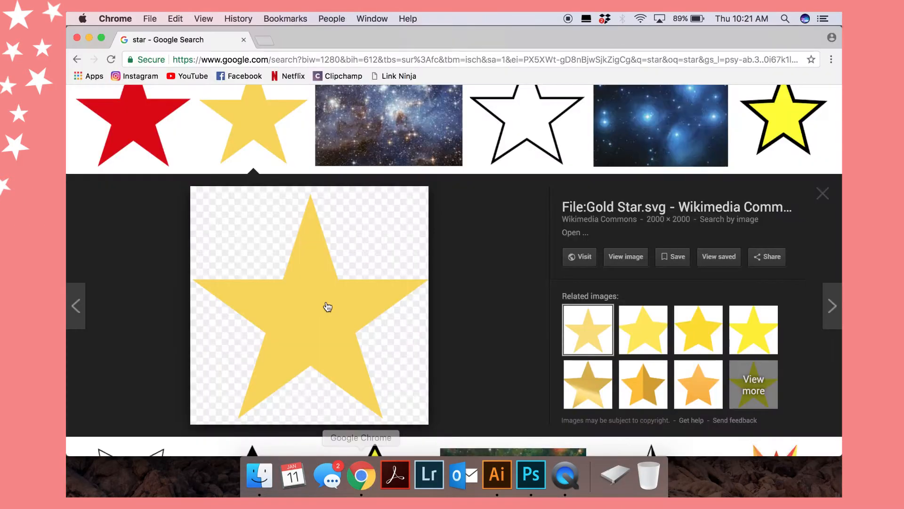
right_click(327, 306)
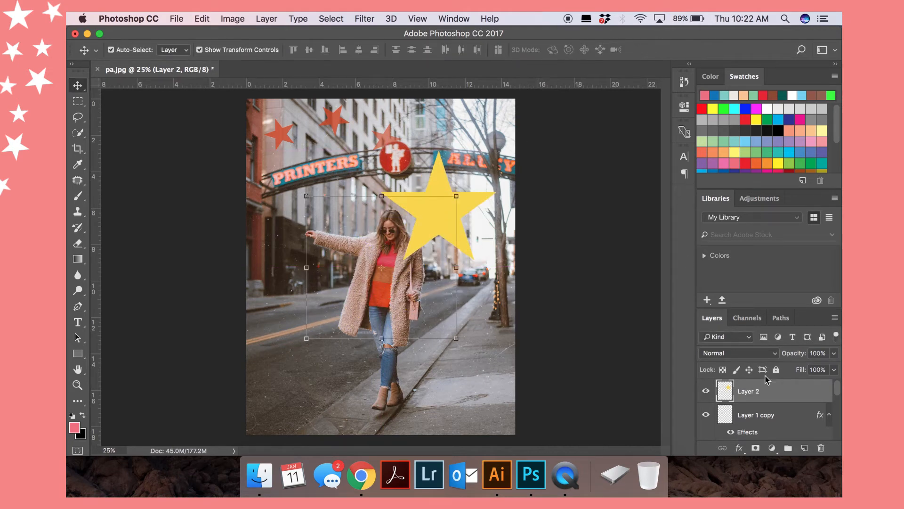
click(361, 475)
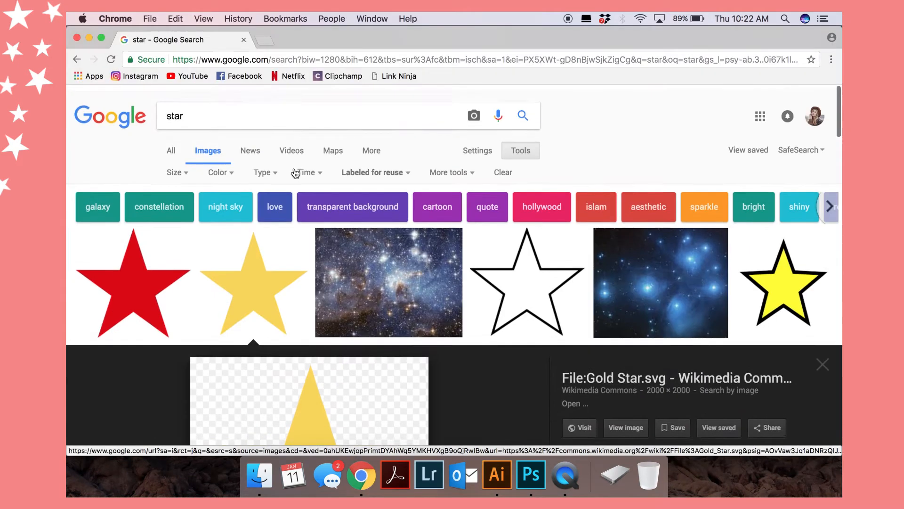
text(gol)
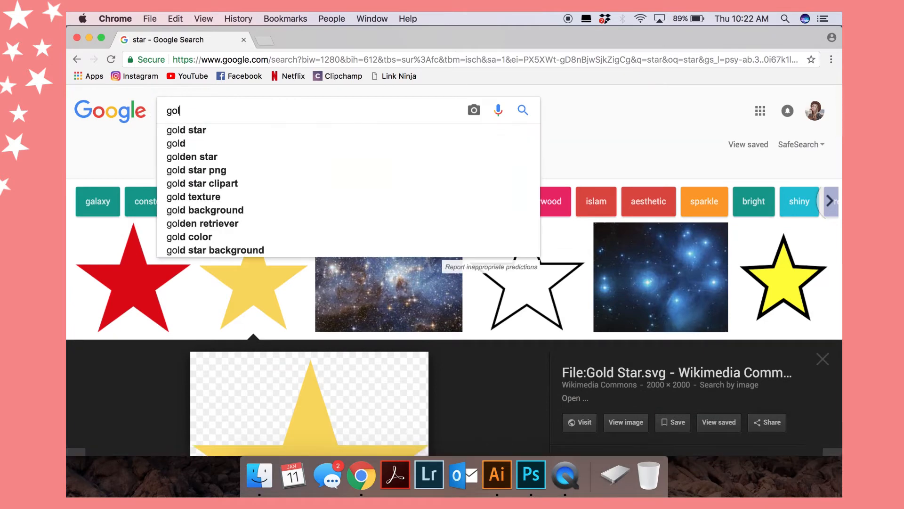
text(gold glitter)
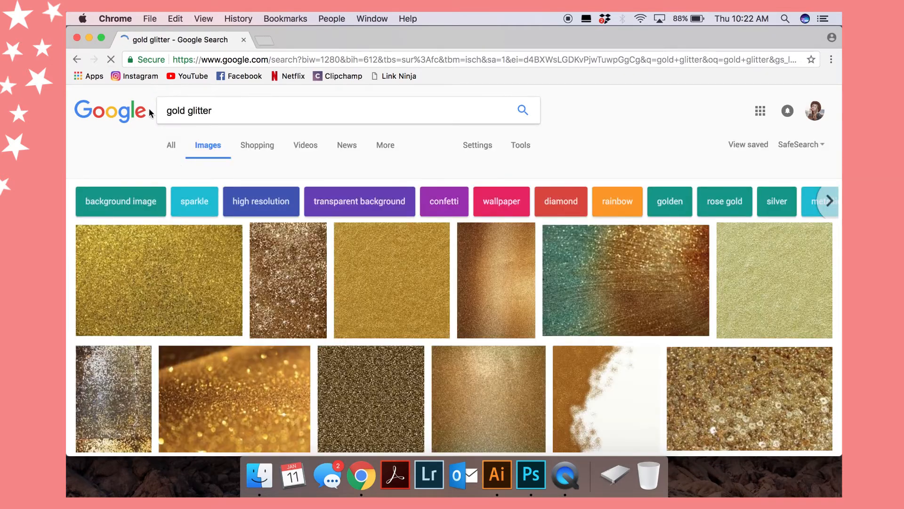
click(521, 145)
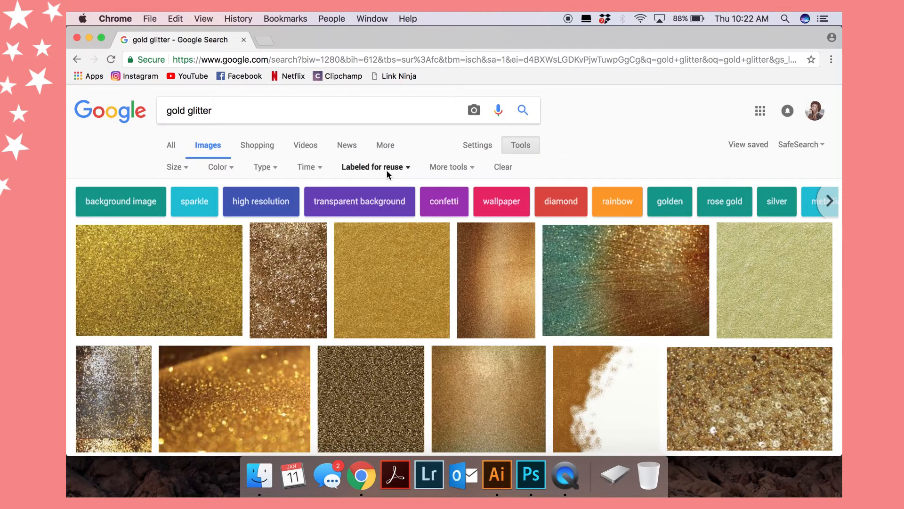
click(496, 280)
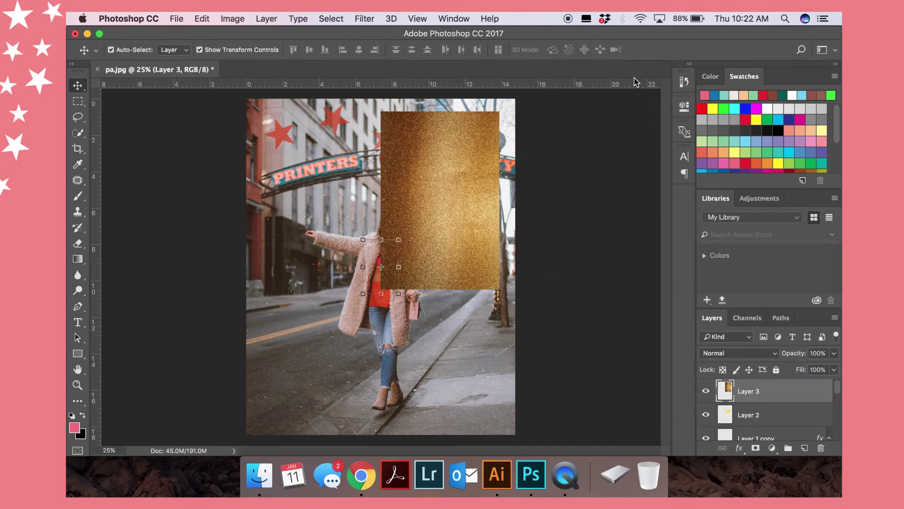
Clip the glitter texture into the star, then commit its smaller, tilted top-right placement
click(748, 415)
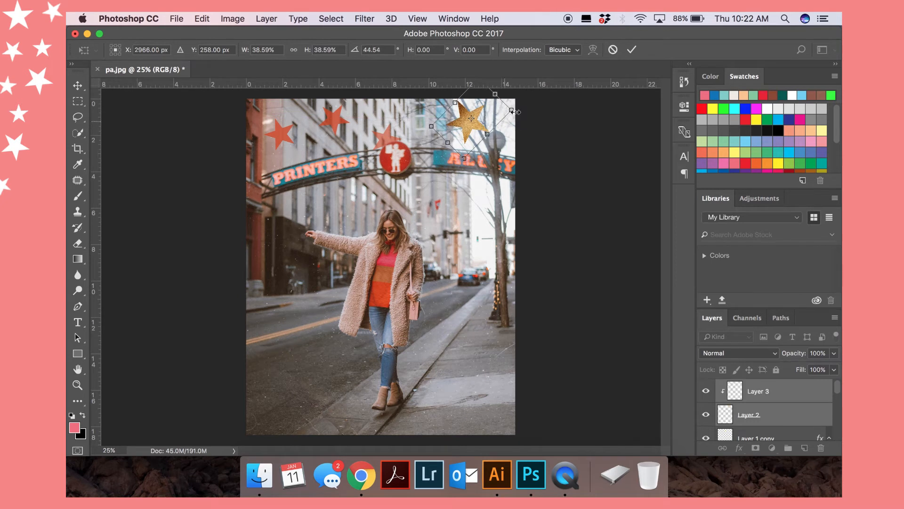
click(632, 49)
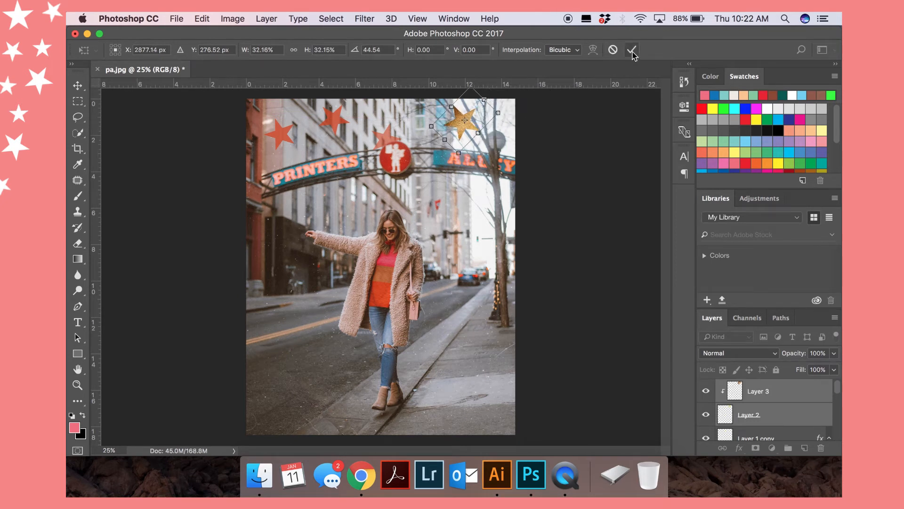
click(632, 50)
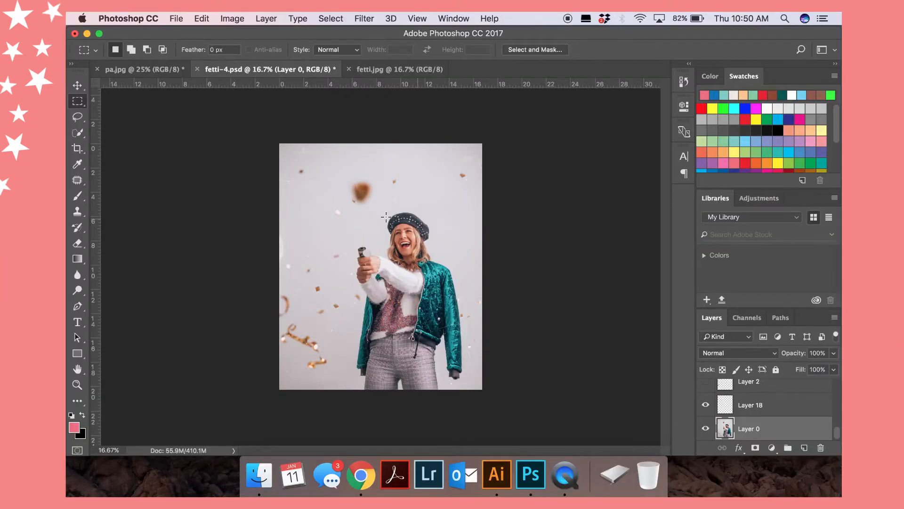
Copy the confetti from fetti.jpg onto a new layer and float that photo's window
click(397, 69)
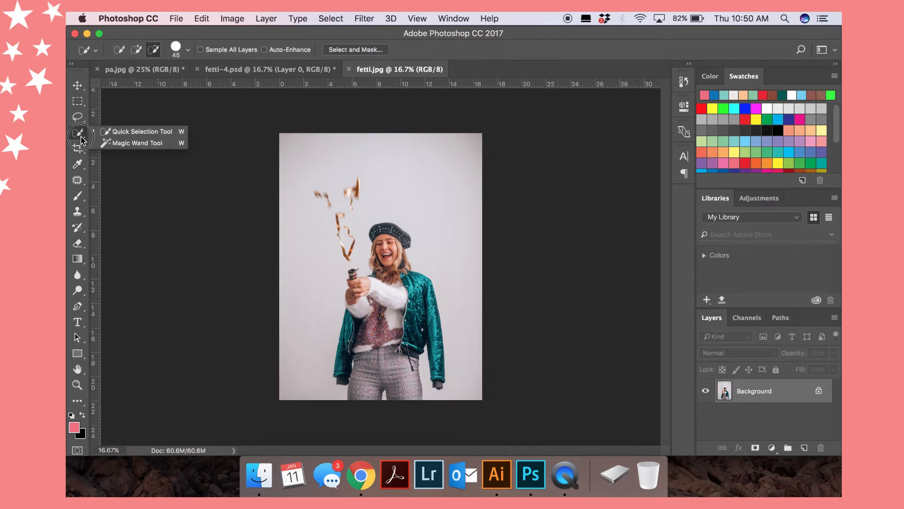
click(78, 117)
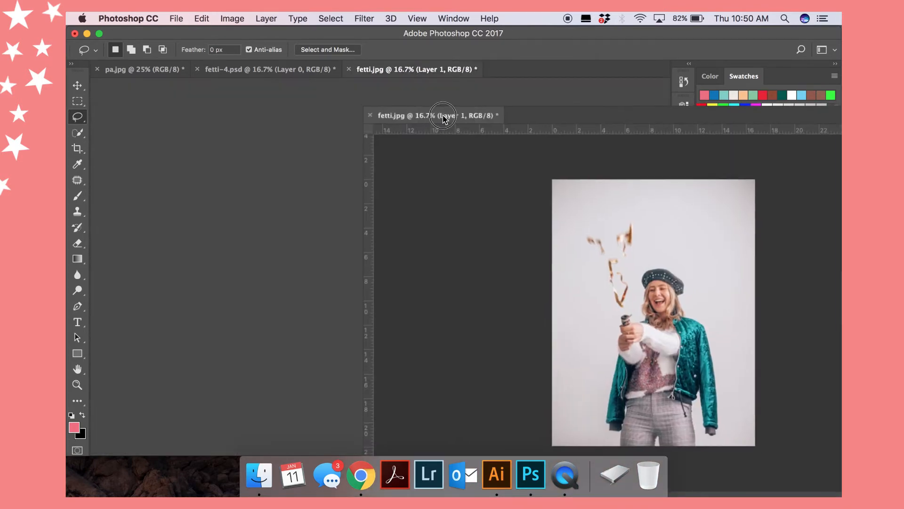
drag(442, 115, 527, 102)
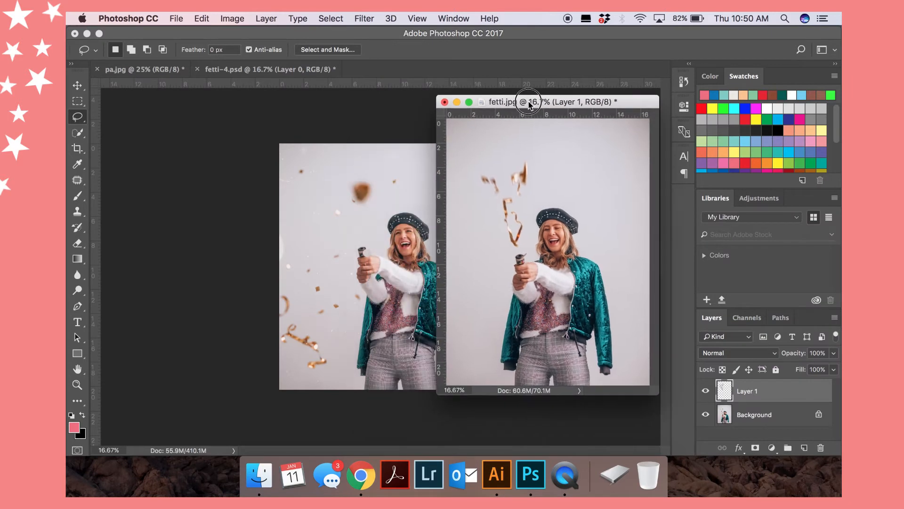
click(77, 85)
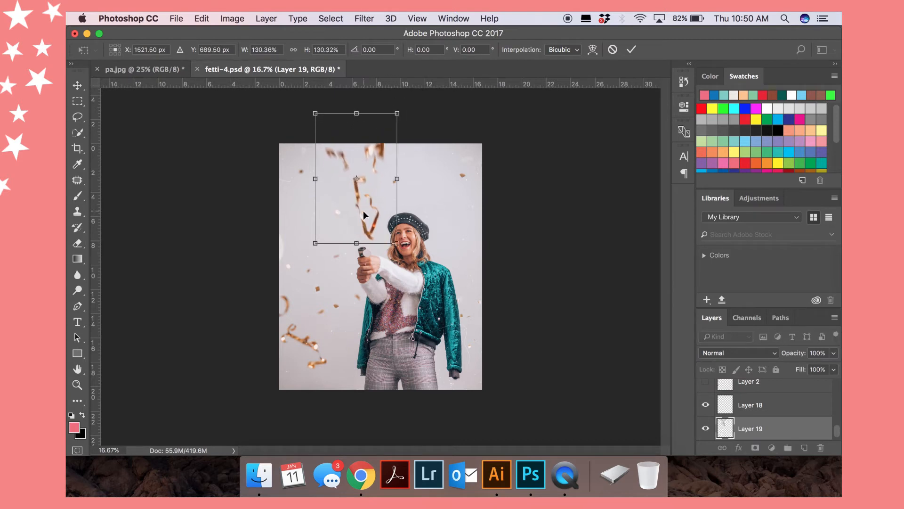
Tilt Layer 19's confetti above her head, then erase its hard edges with a soft brush
drag(356, 179, 369, 219)
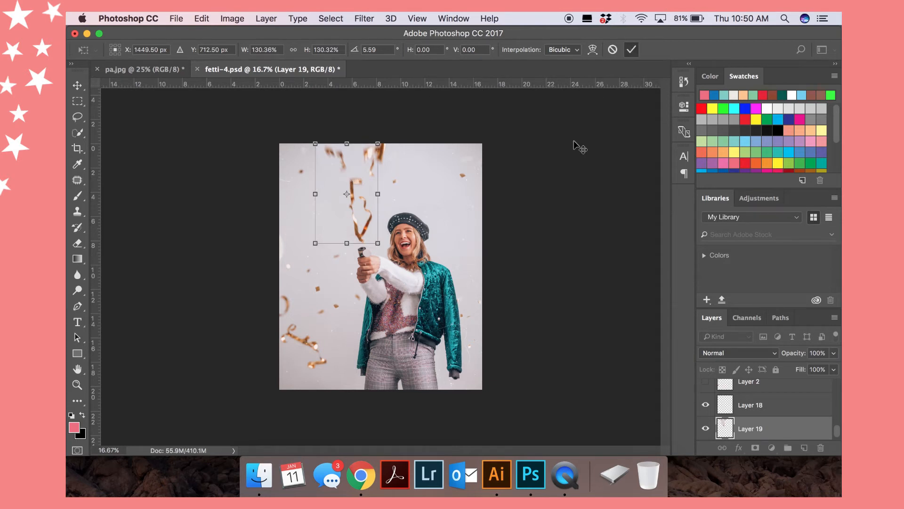
click(77, 85)
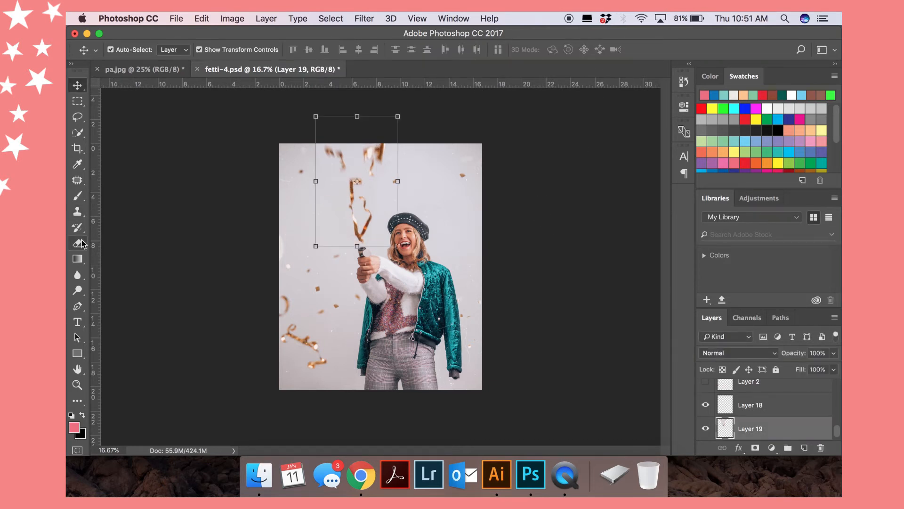
click(78, 242)
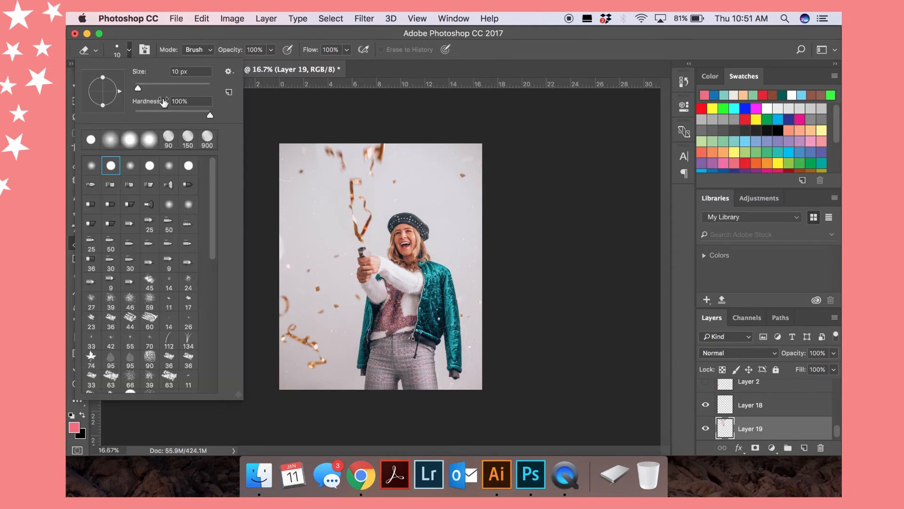
click(91, 166)
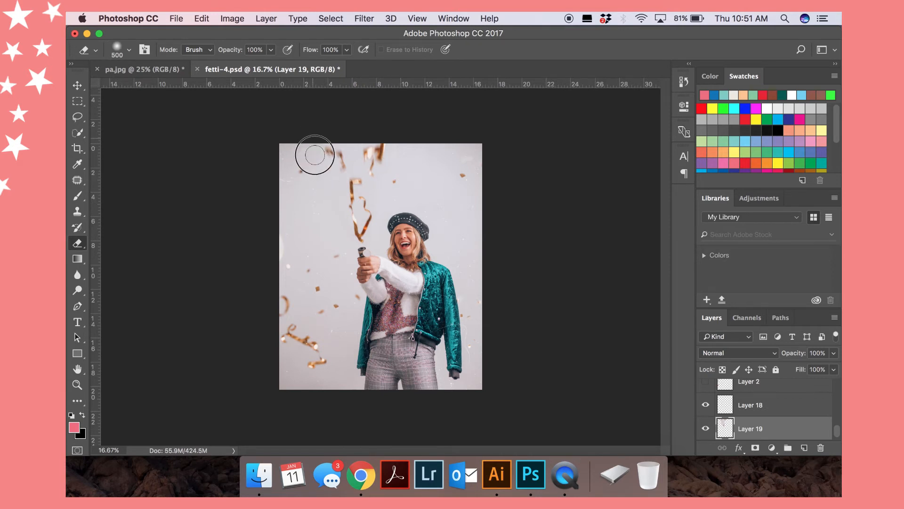
mouse_move(362, 254)
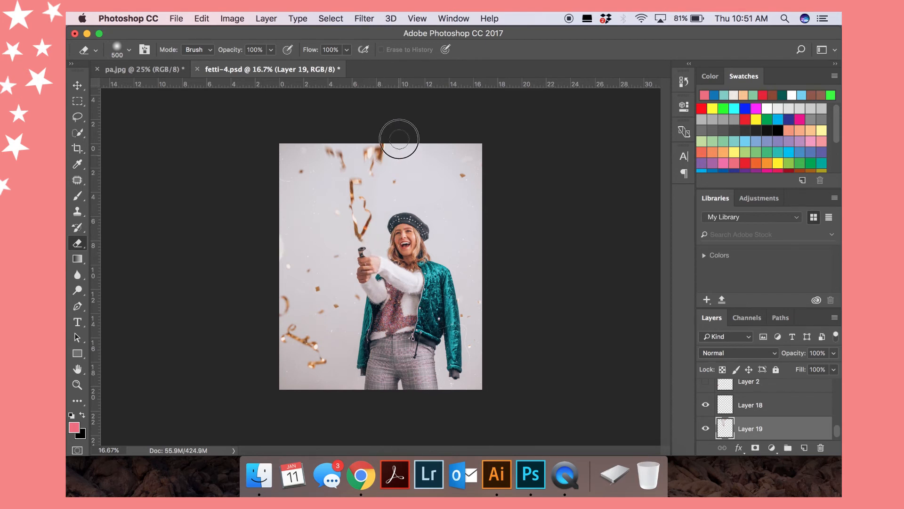
click(78, 85)
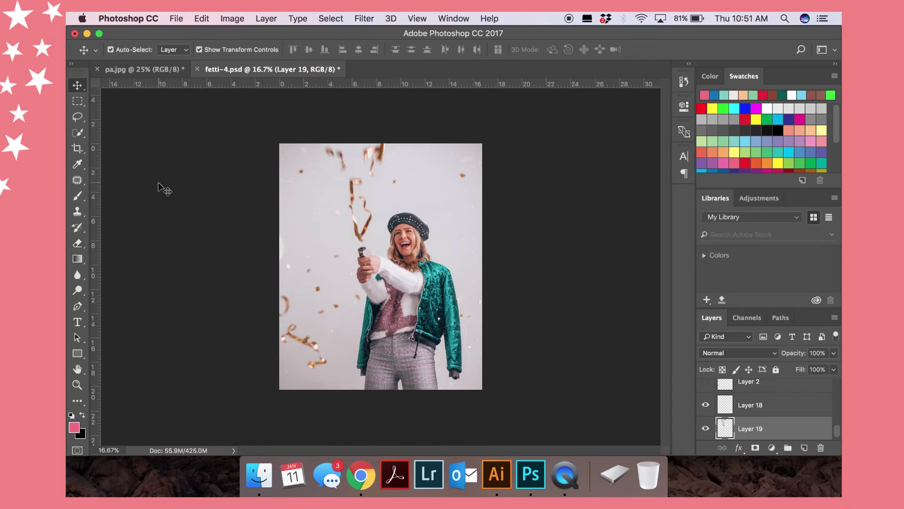
On Layer 0, patch the right-edge flaw with clean backdrop using the Patch Tool
click(750, 429)
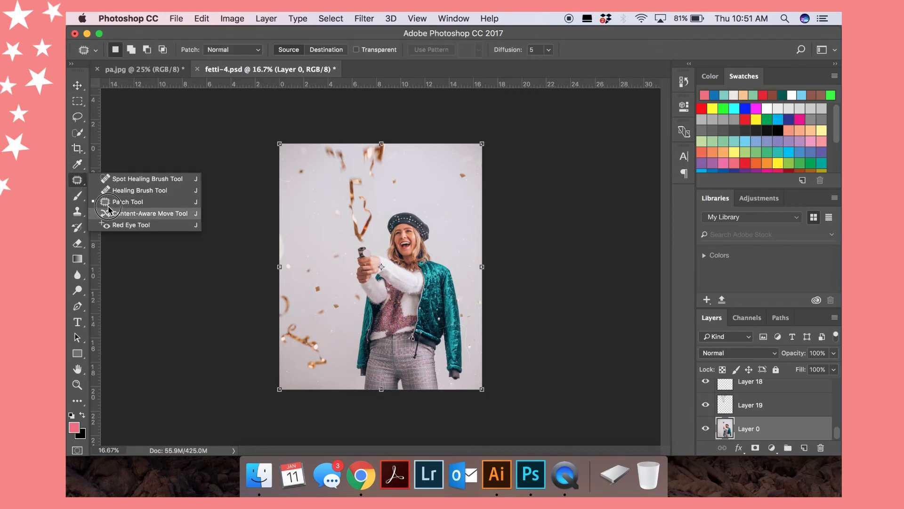
click(127, 202)
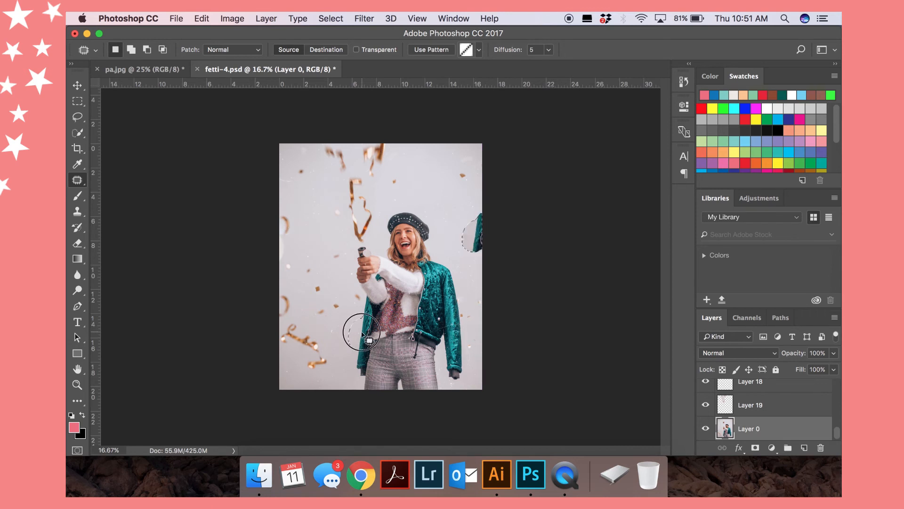
drag(369, 337, 305, 271)
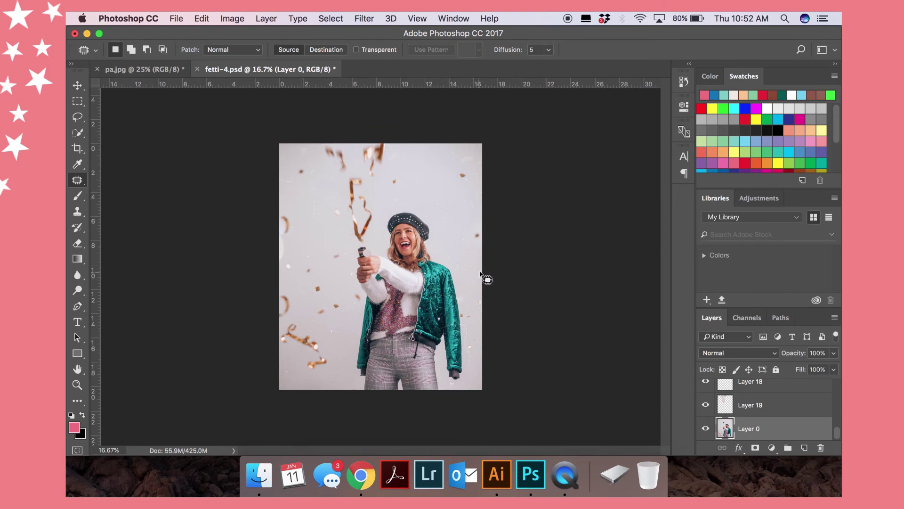
mouse_move(434, 345)
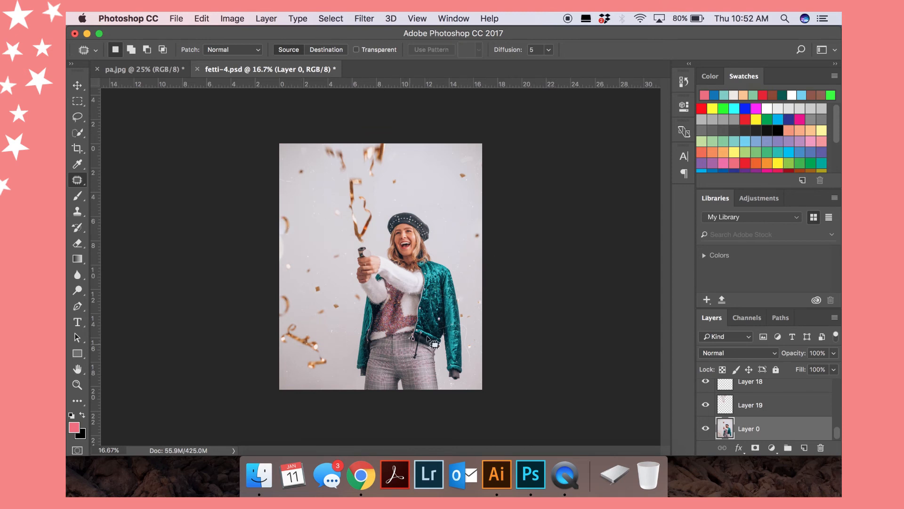